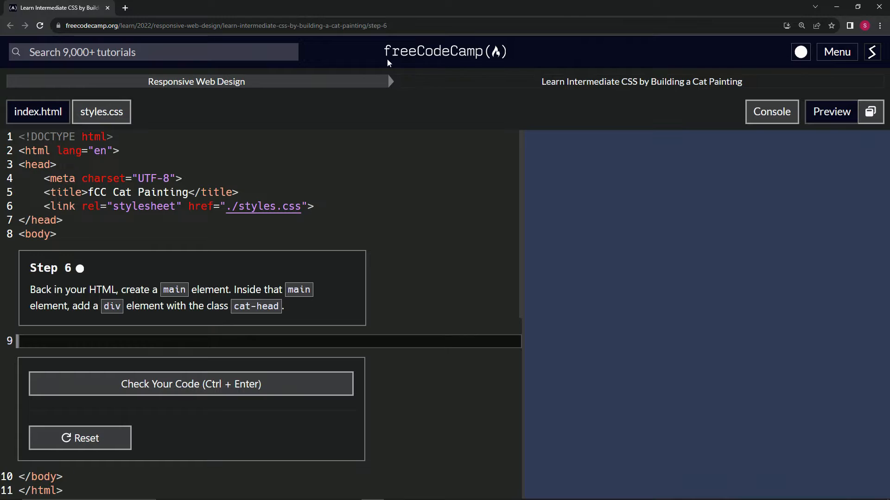
pyautogui.moveTo(510, 103)
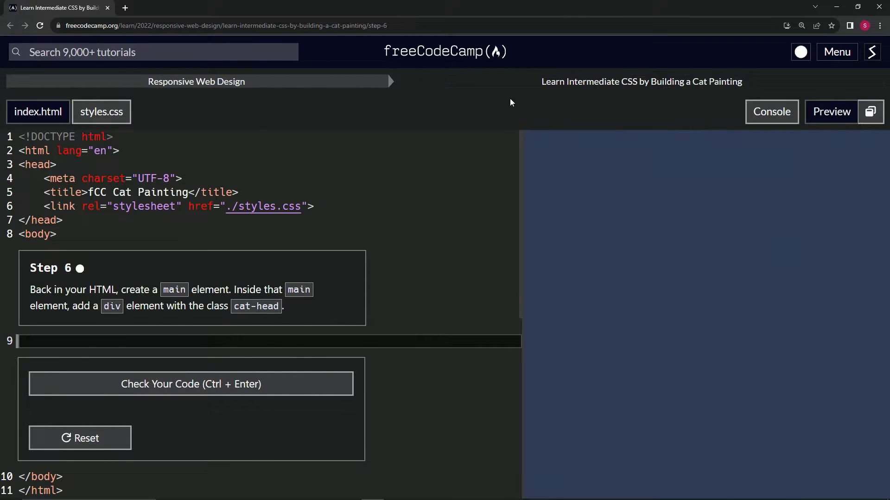
pyautogui.moveTo(707, 94)
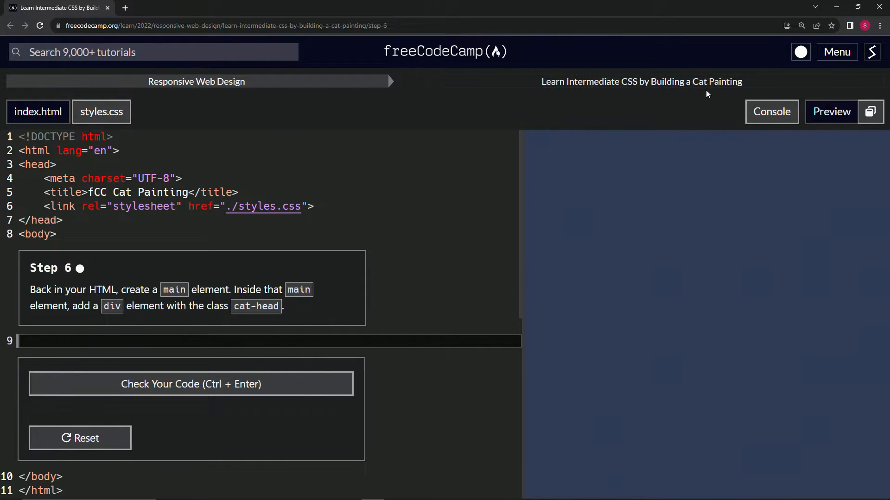
pyautogui.moveTo(101, 282)
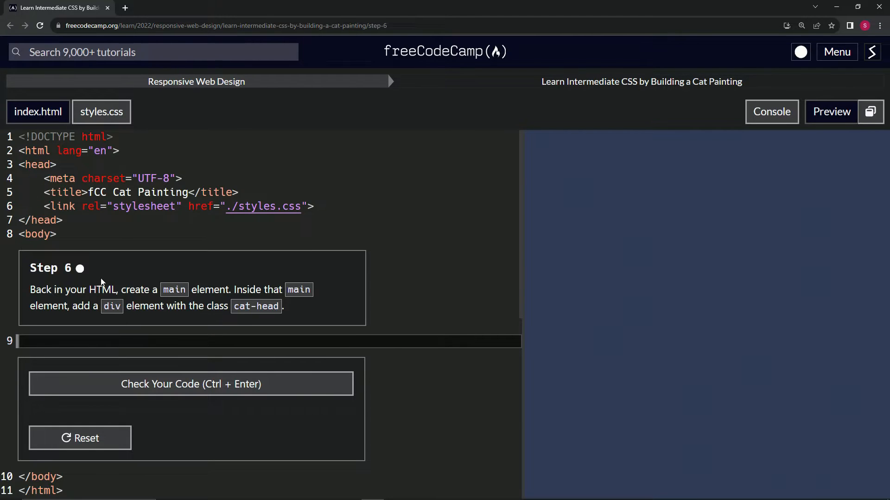
pyautogui.moveTo(26, 295)
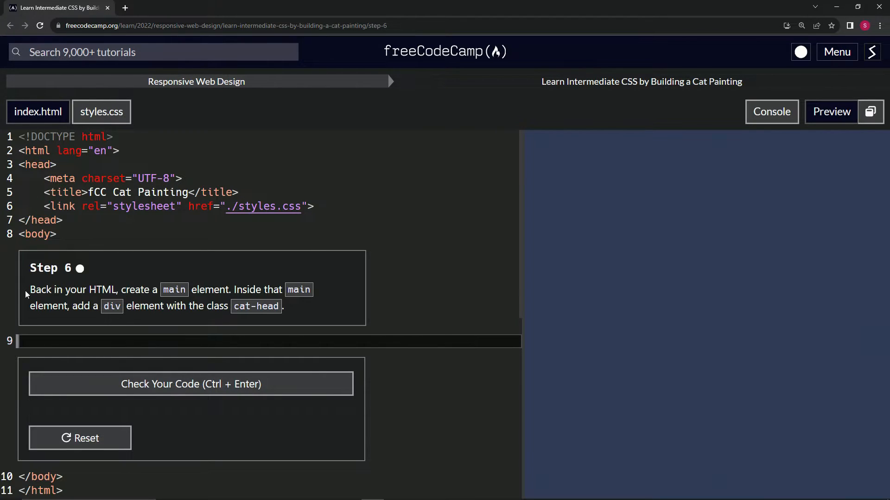
pyautogui.moveTo(121, 240)
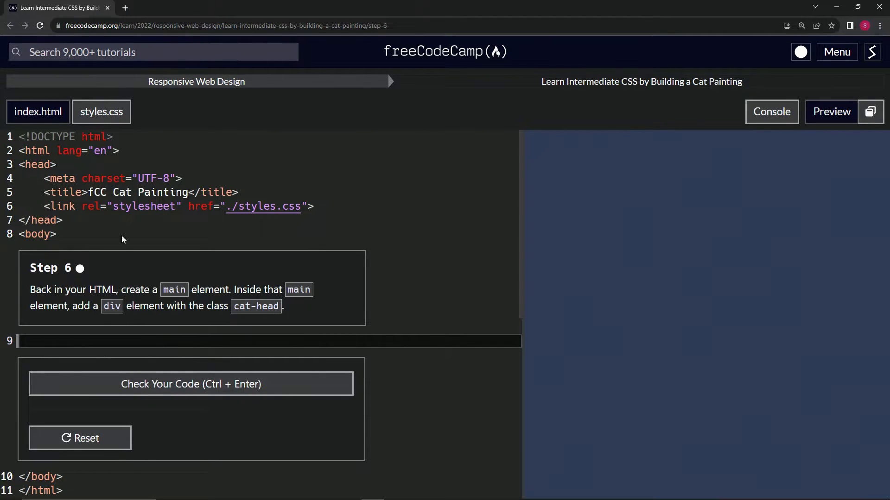
# Write <main> on line 9 wrapping a <div class="cat-head"> inside it.
pyautogui.click(101, 112)
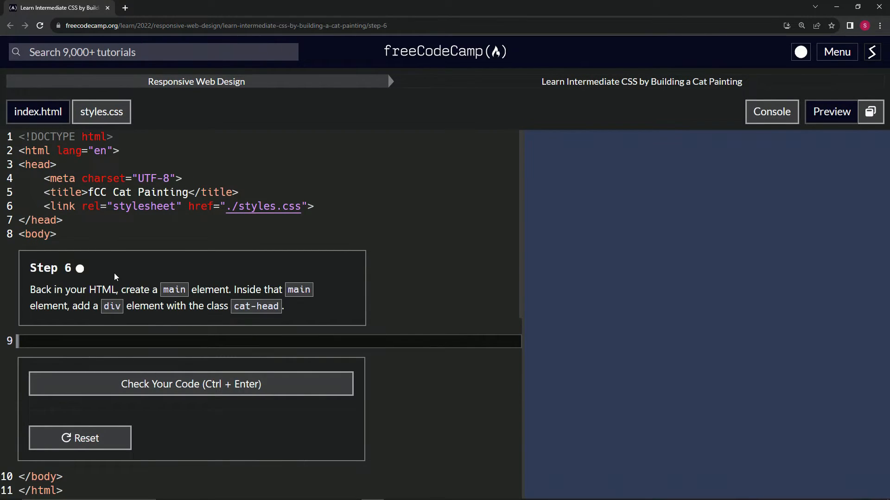
pyautogui.moveTo(236, 291)
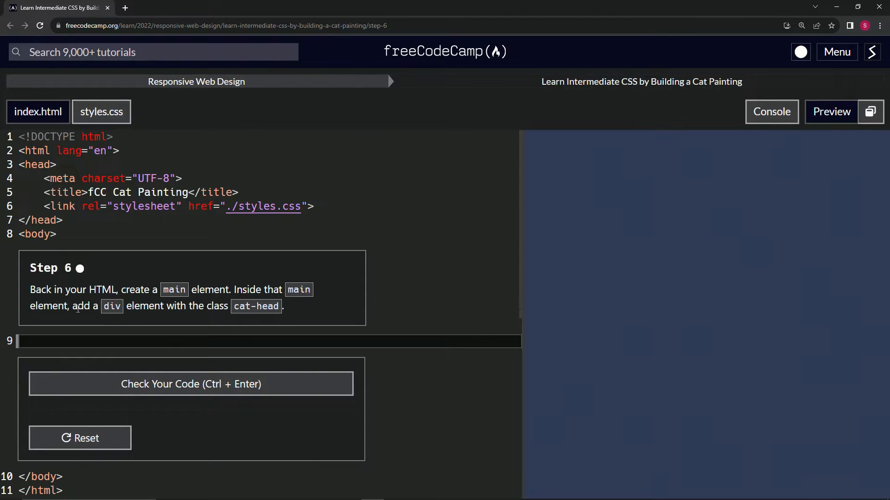
pyautogui.moveTo(263, 318)
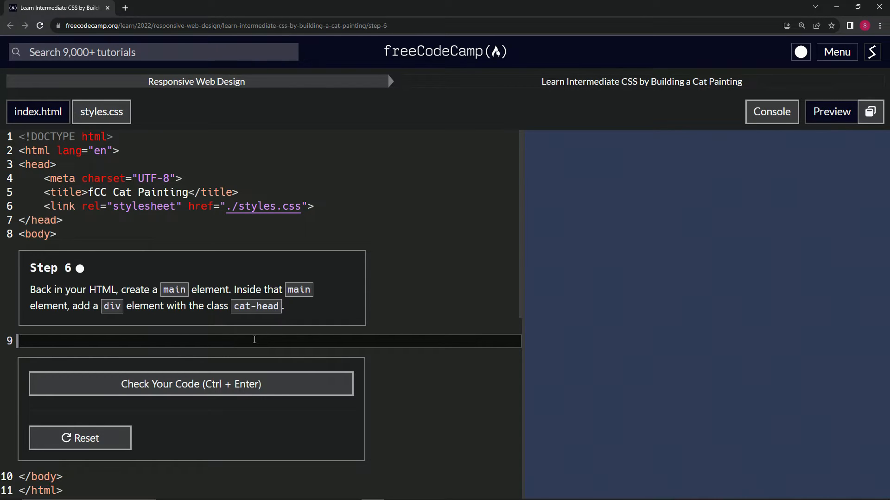
pyautogui.write('<main></main>')
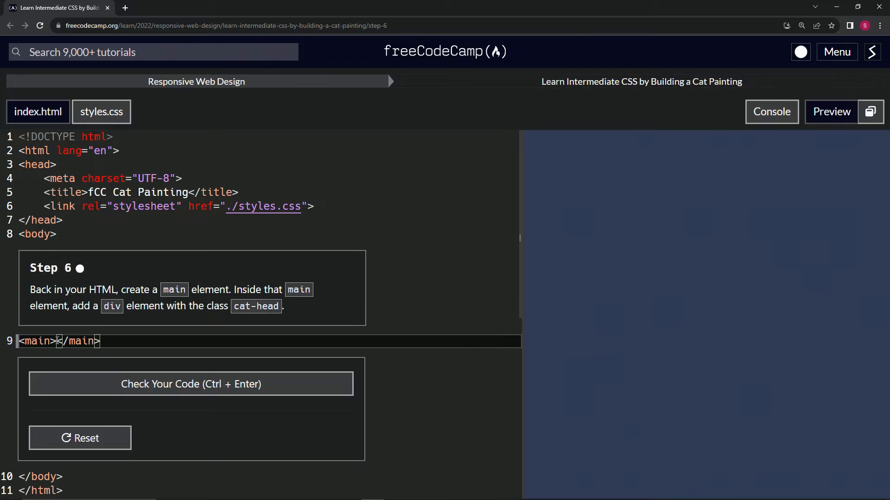
pyautogui.write('<div>')
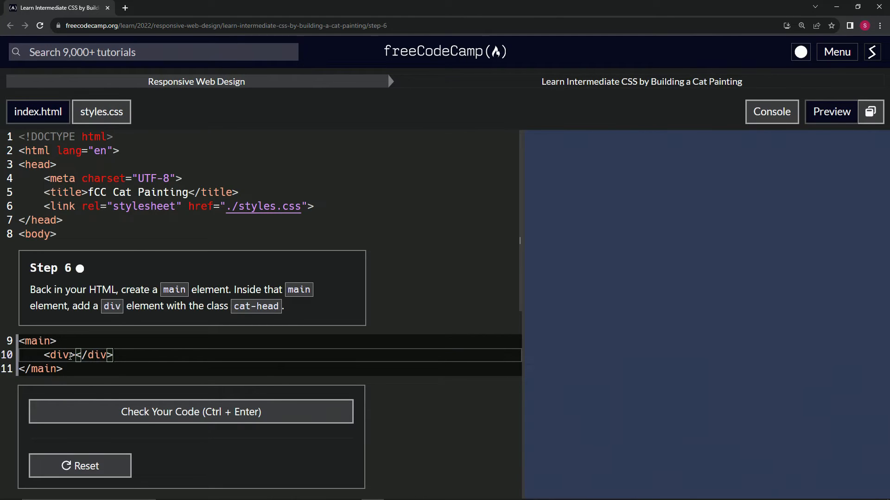
pyautogui.write('class')
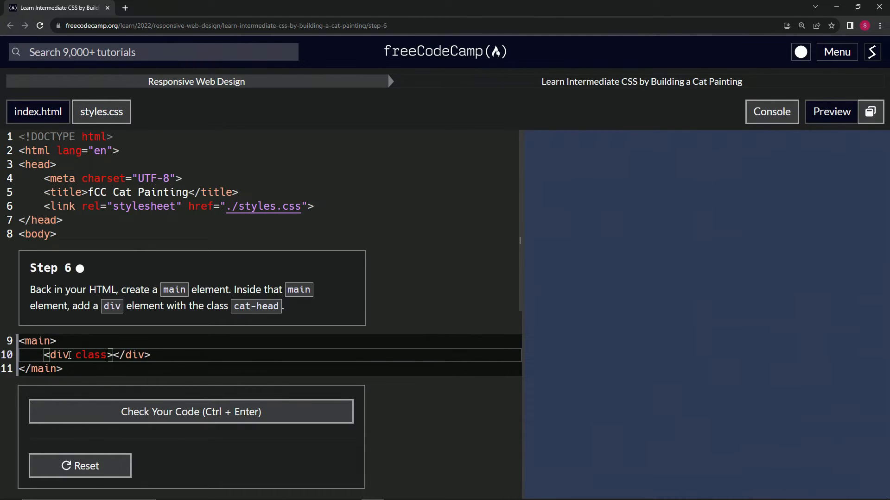
pyautogui.write('="')
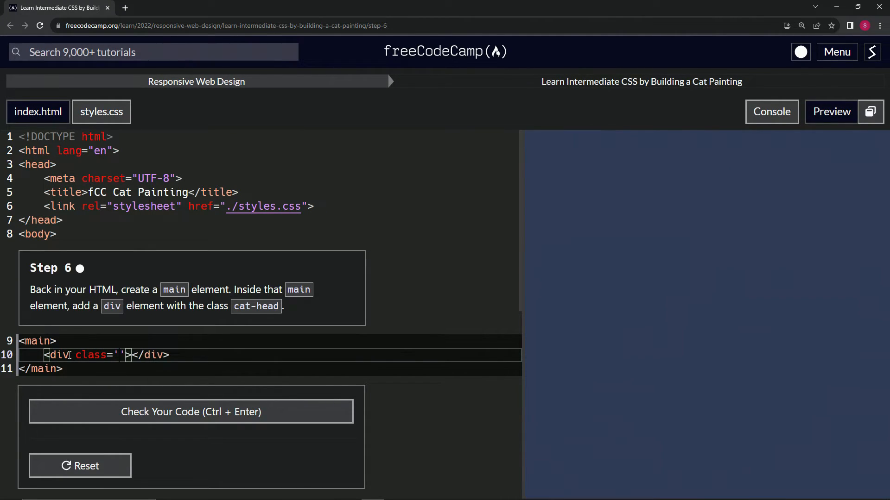
pyautogui.write('cat-head')
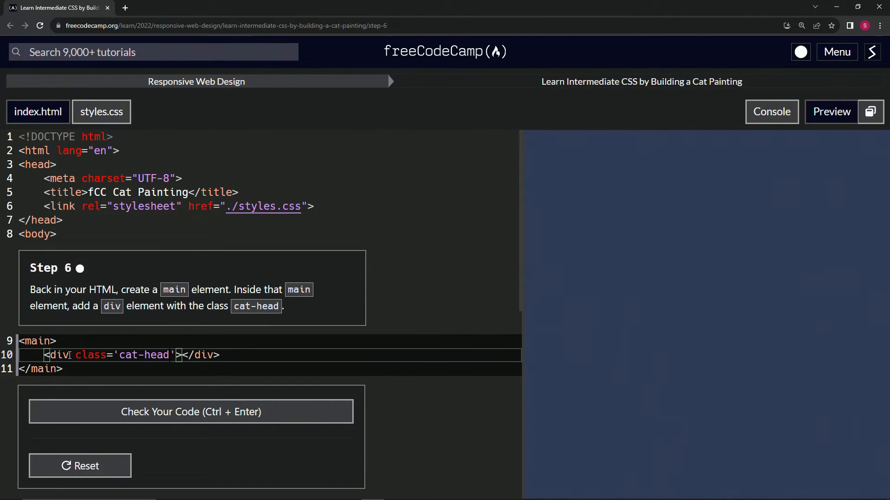
pyautogui.moveTo(616, 171)
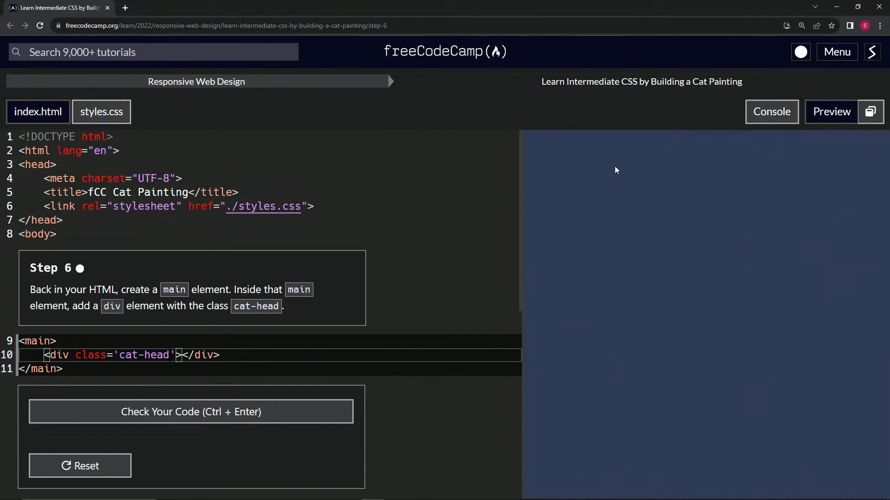
pyautogui.moveTo(86, 395)
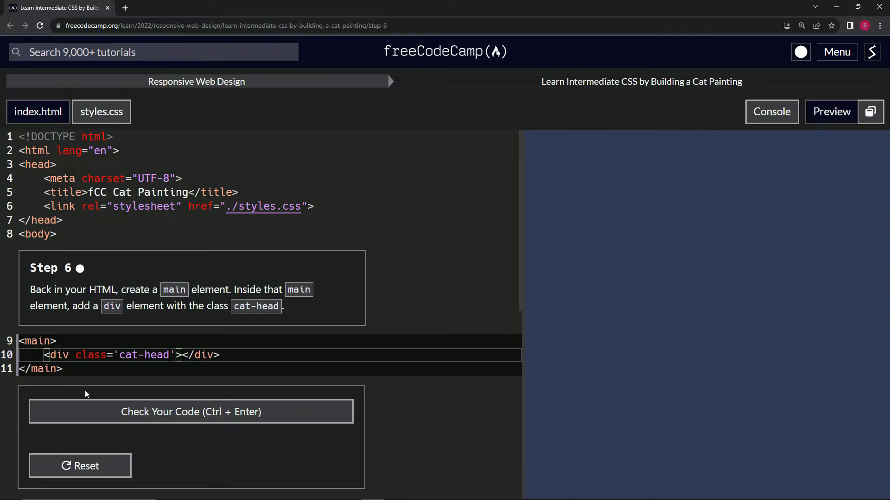
pyautogui.moveTo(184, 327)
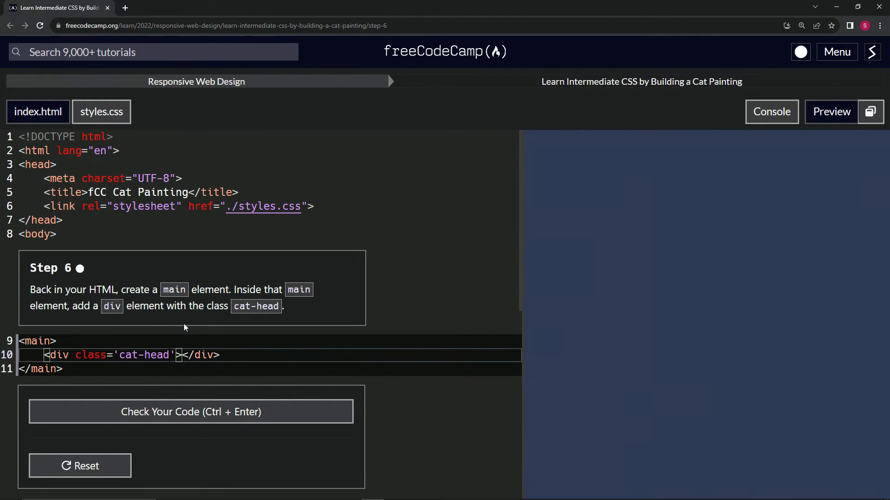
# Pass the Step 6 check and submit to advance to Step 7's .cat-head styling.
pyautogui.click(191, 411)
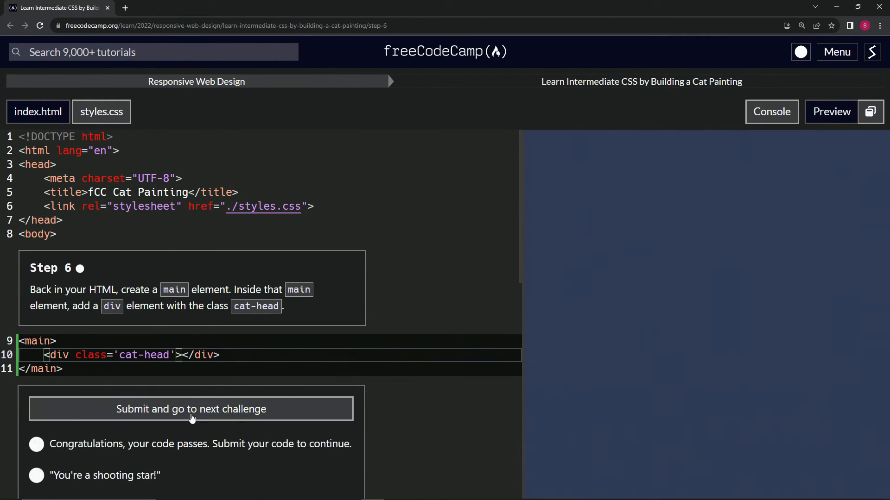
pyautogui.click(191, 409)
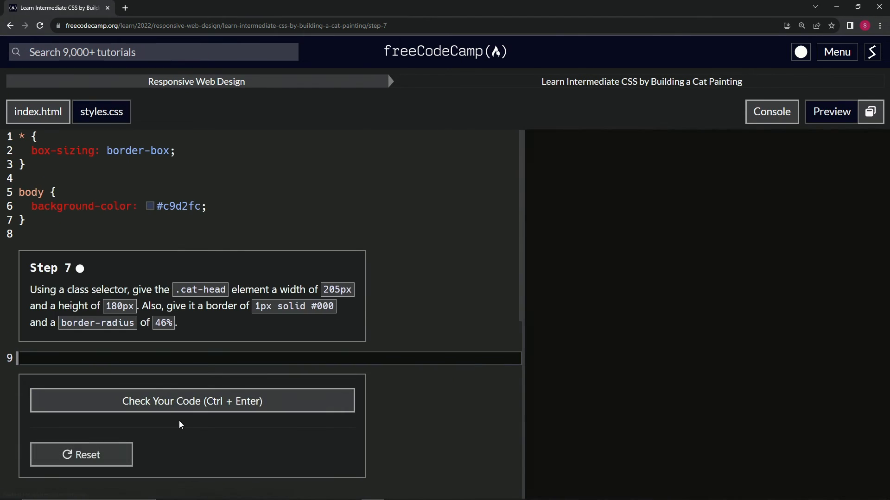